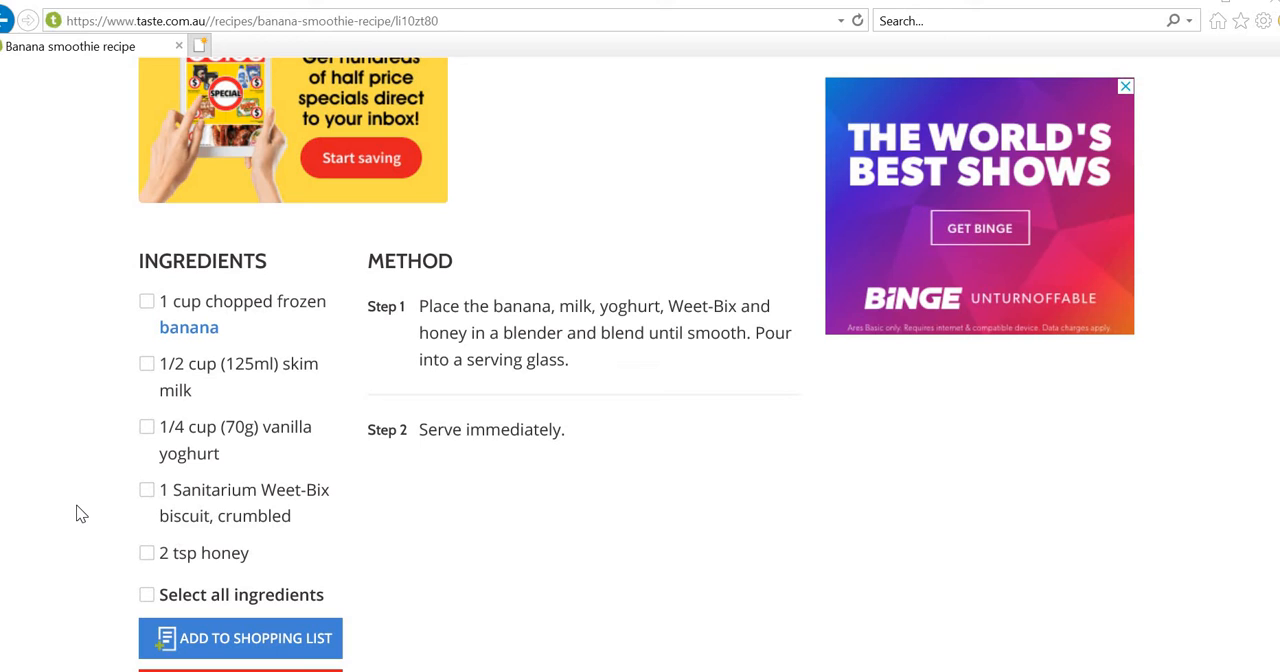
mouse_move(304, 424)
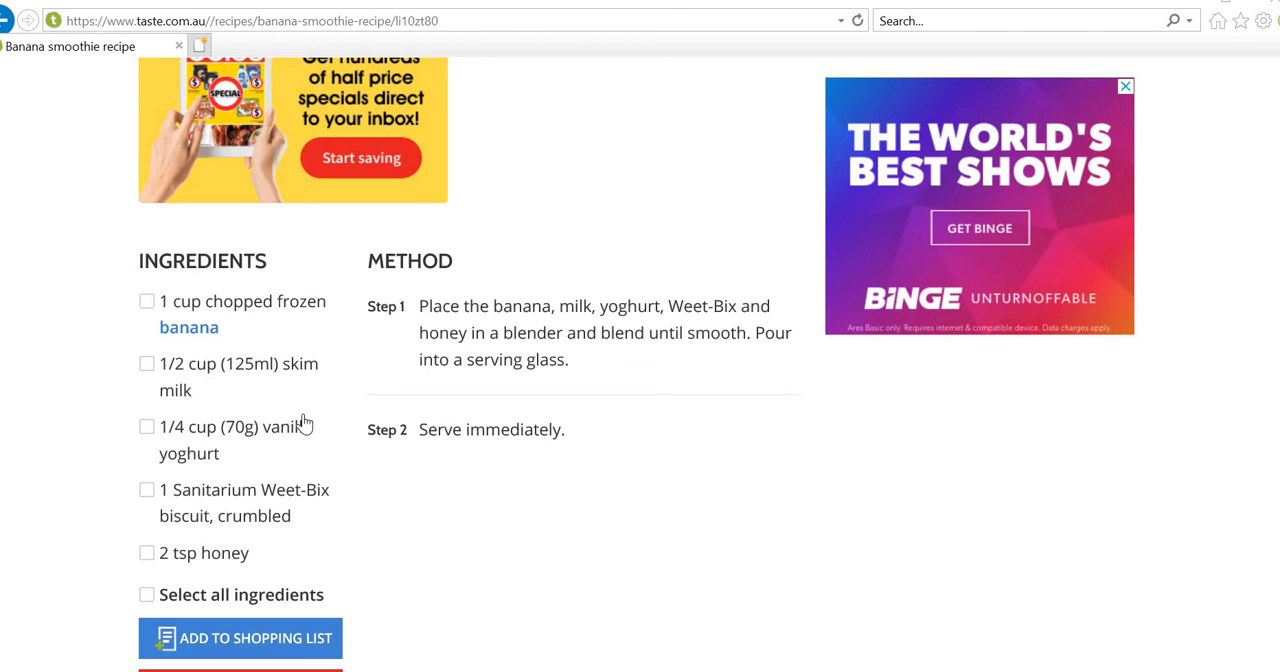
mouse_move(148, 504)
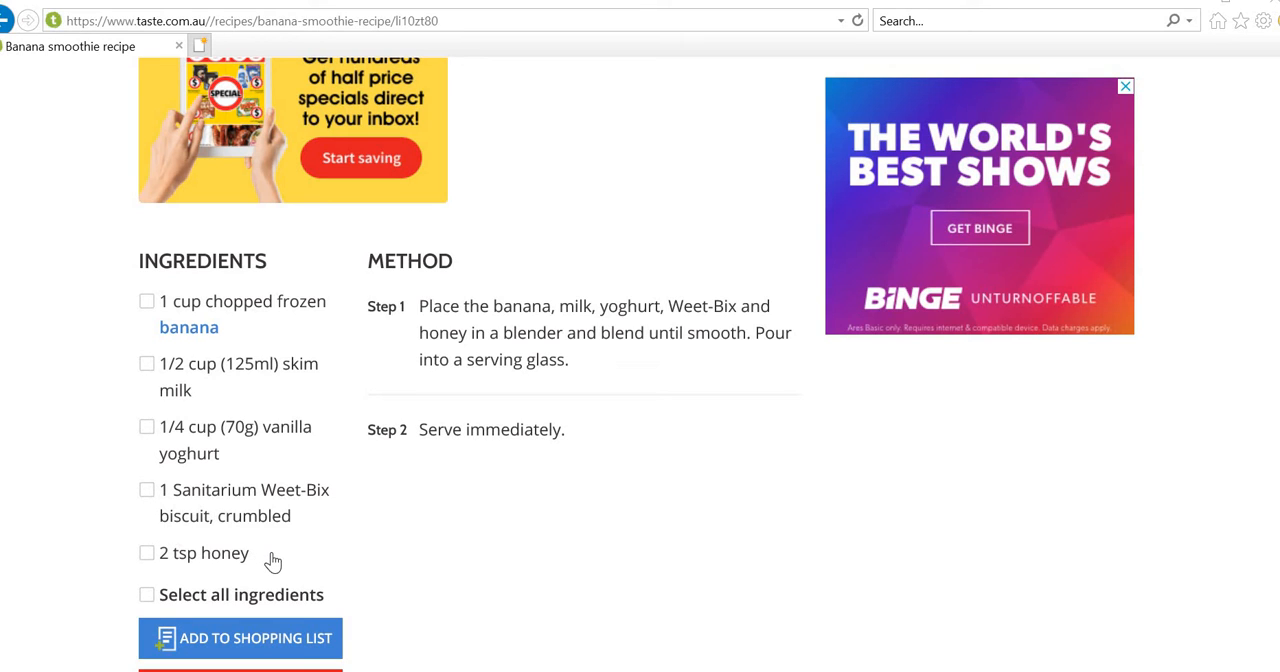
mouse_move(678, 670)
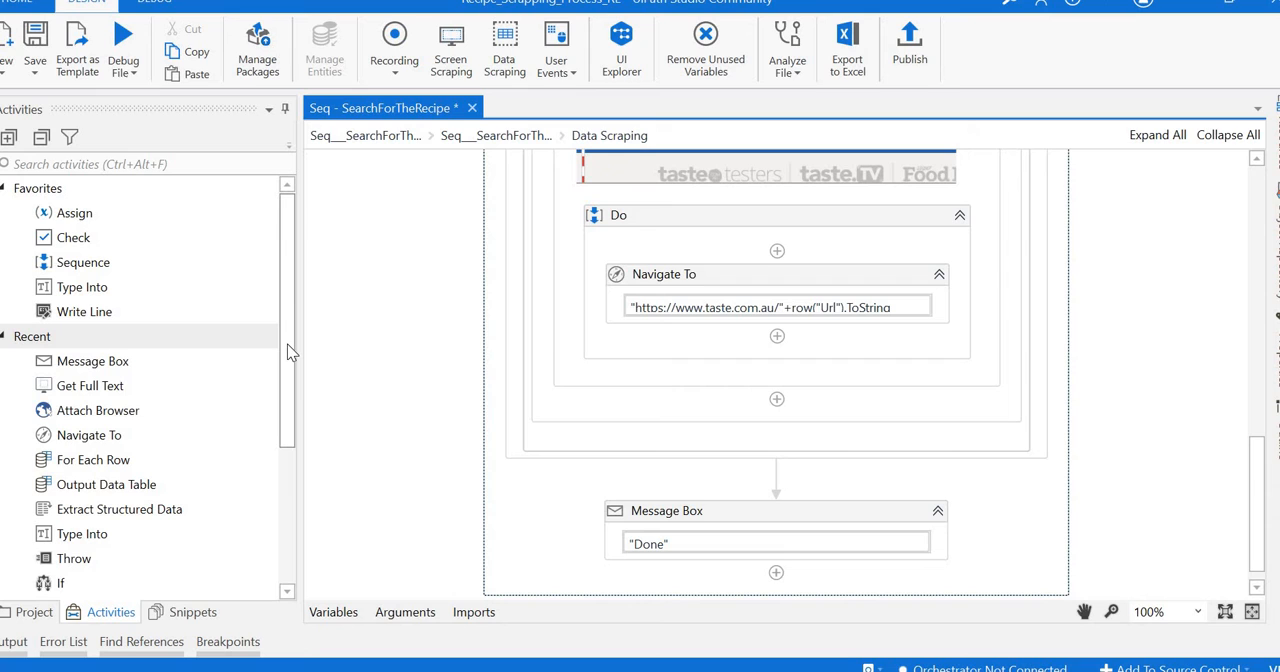
mouse_move(144, 396)
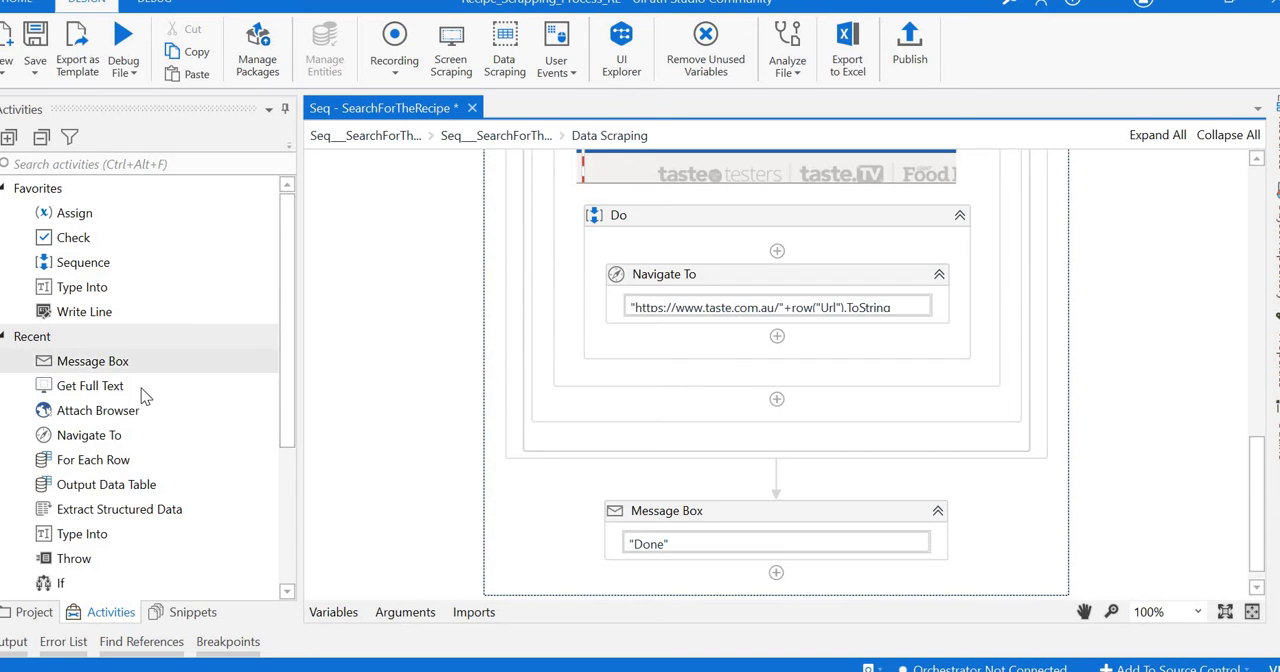
mouse_move(92, 384)
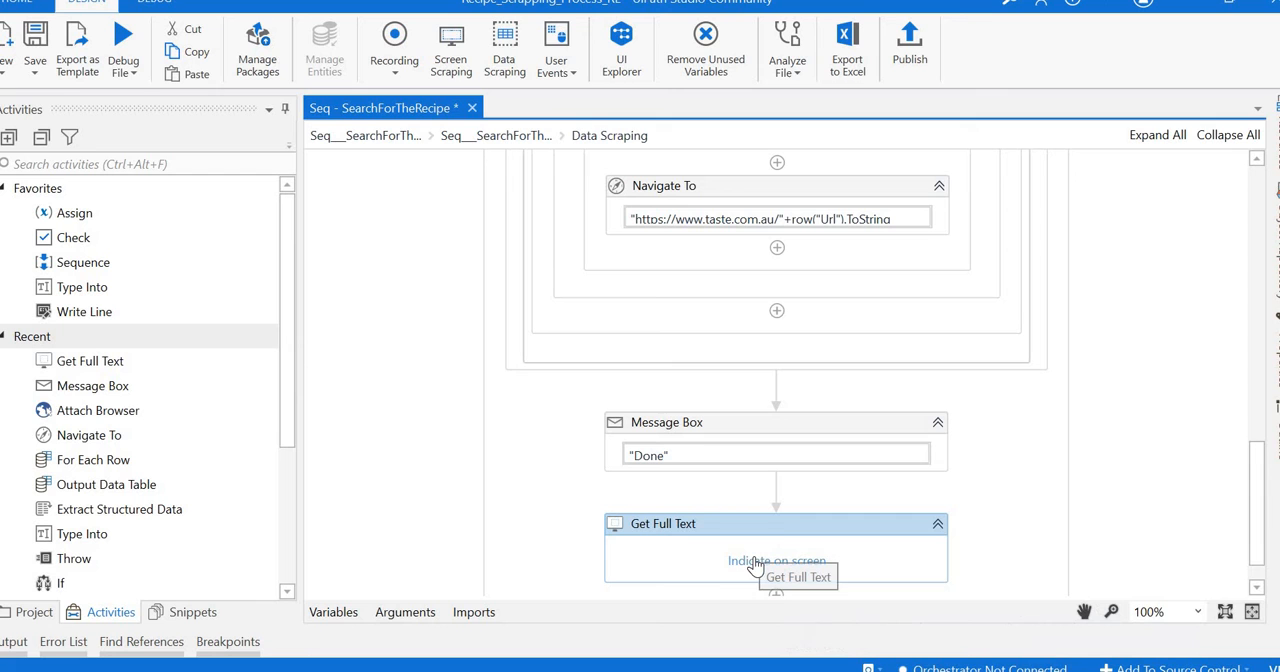
mouse_move(736, 570)
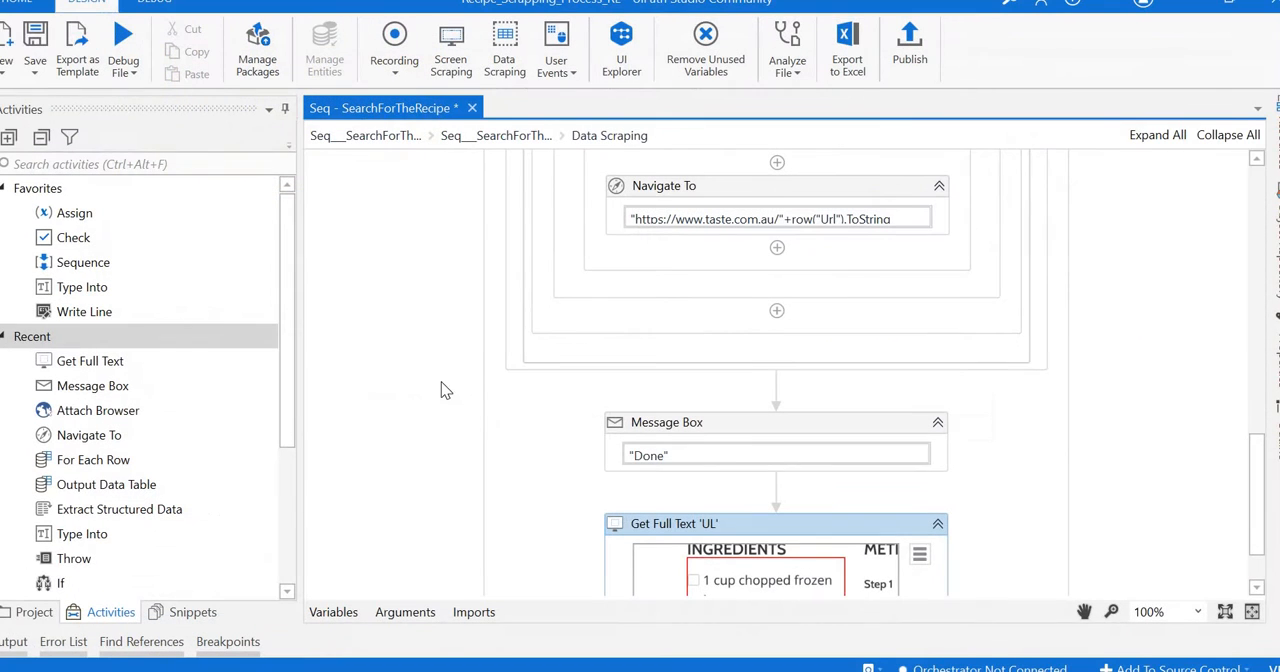
mouse_move(1256, 500)
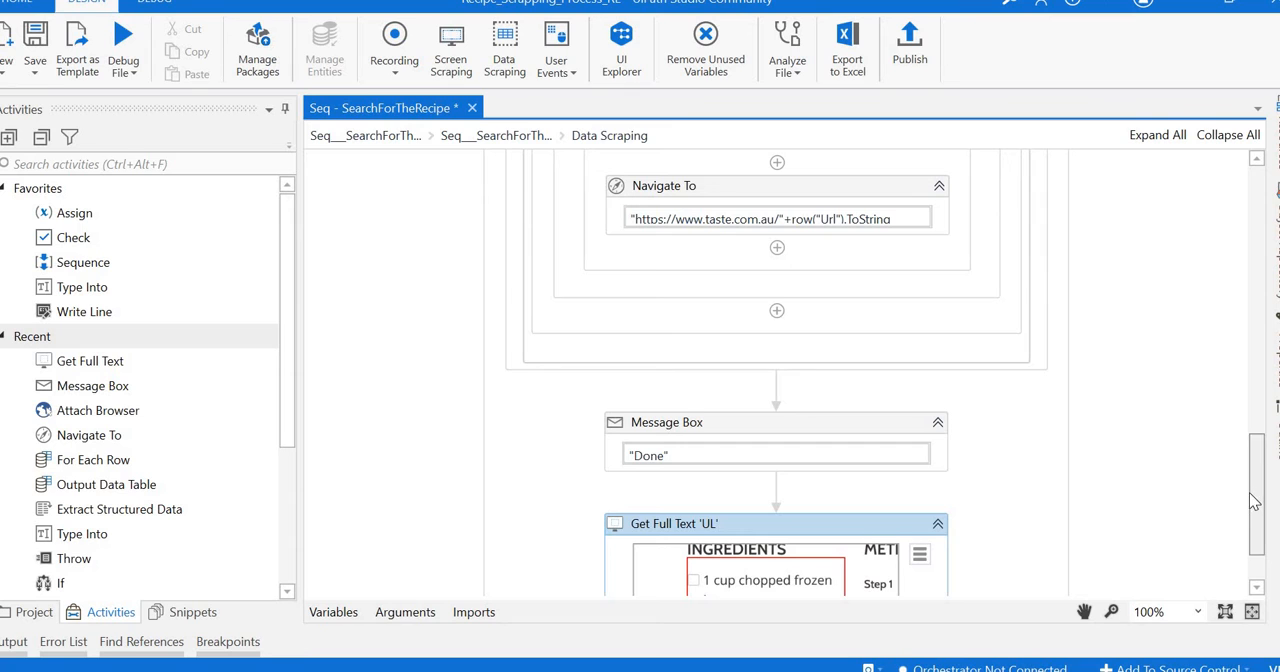
Set the Get Full Text output to the ingred variable in Properties.
scroll(down, 3)
text(in)
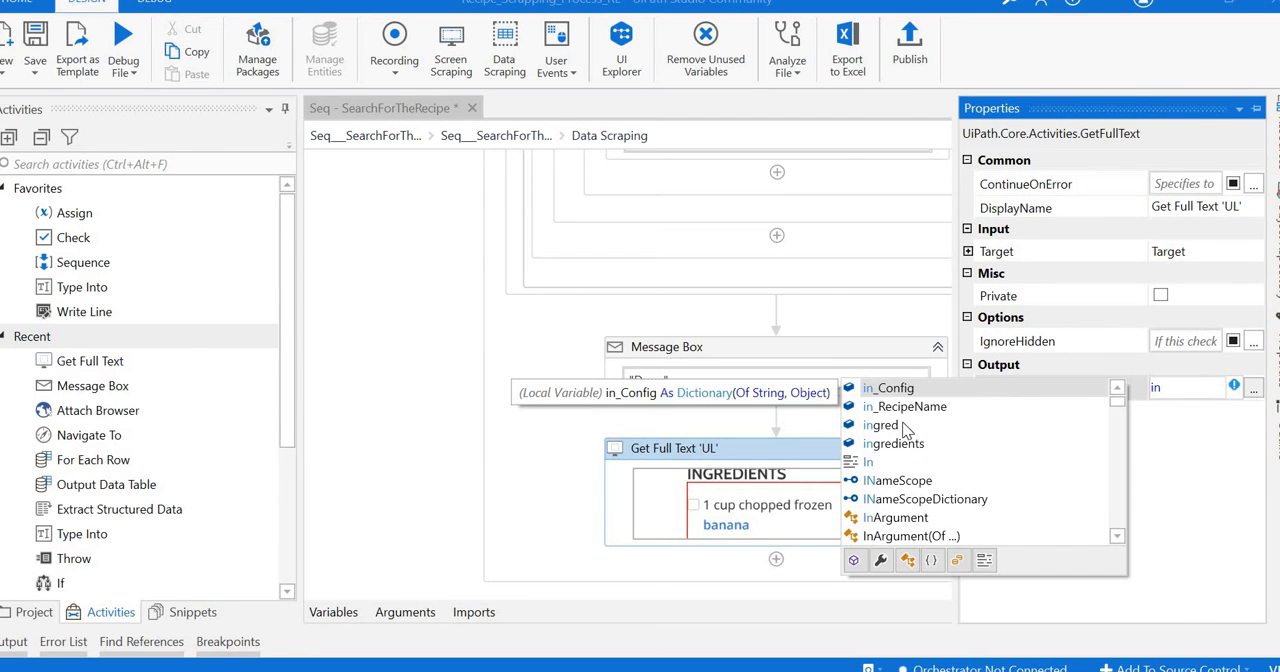
click(880, 424)
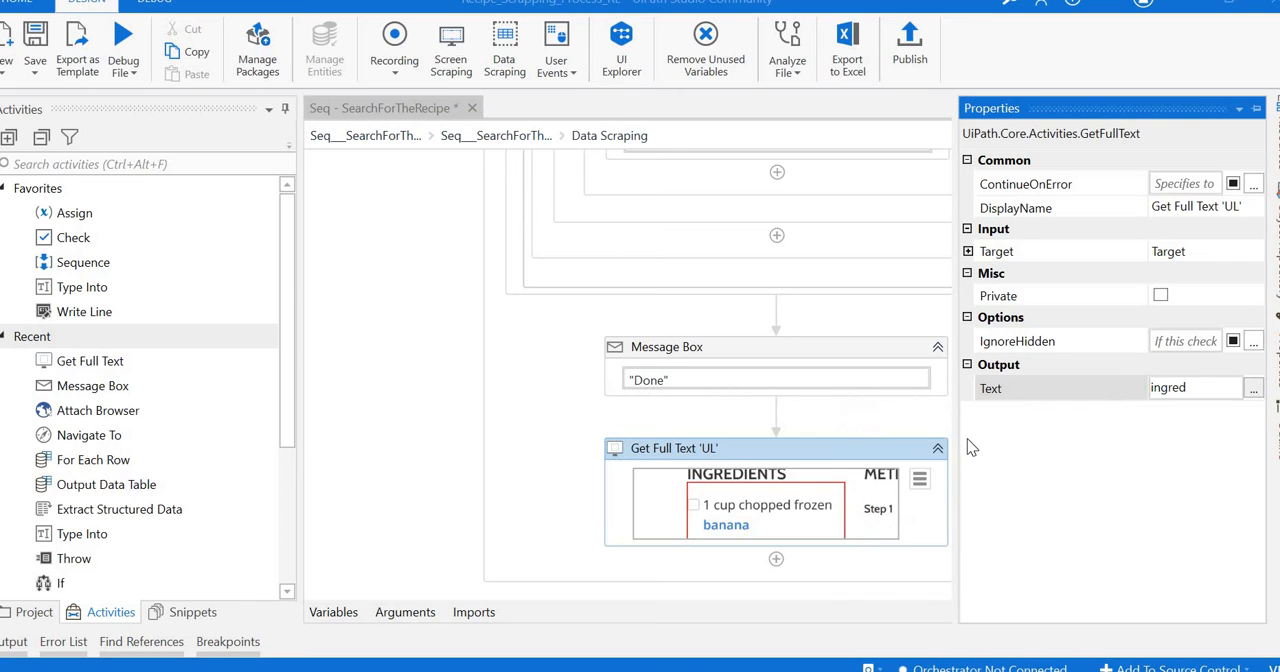
mouse_move(92, 384)
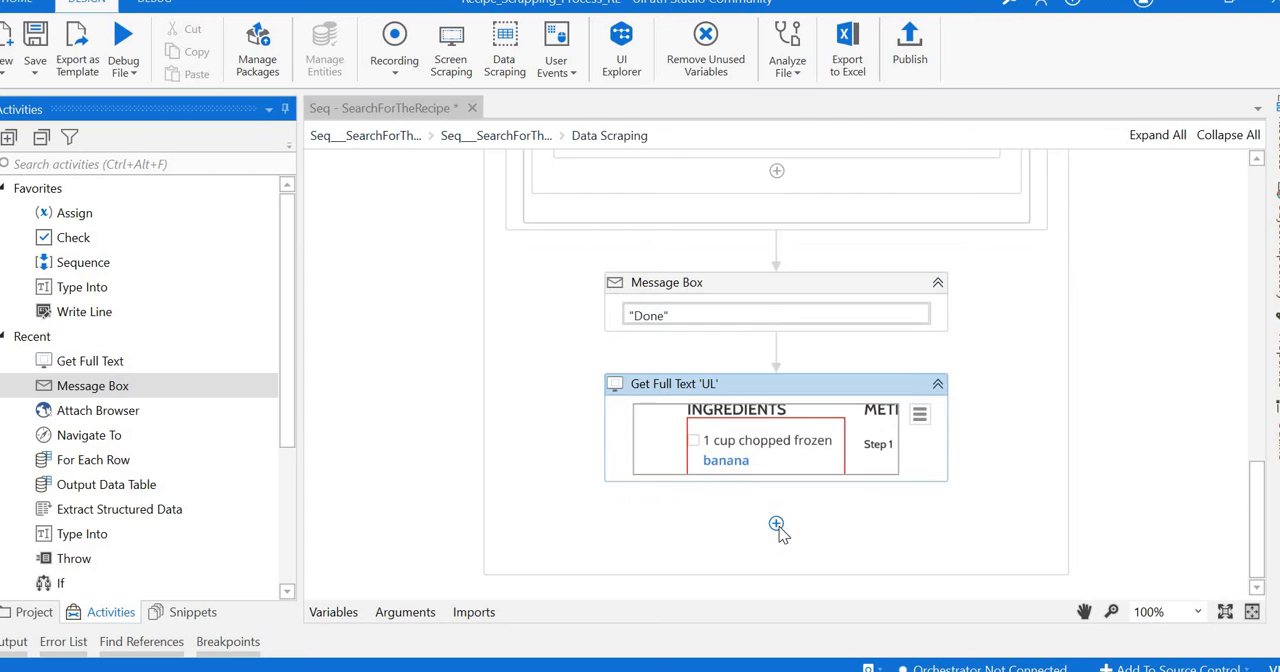
Add a Message Box after Get Full Text displaying the ingred variable.
click(776, 528)
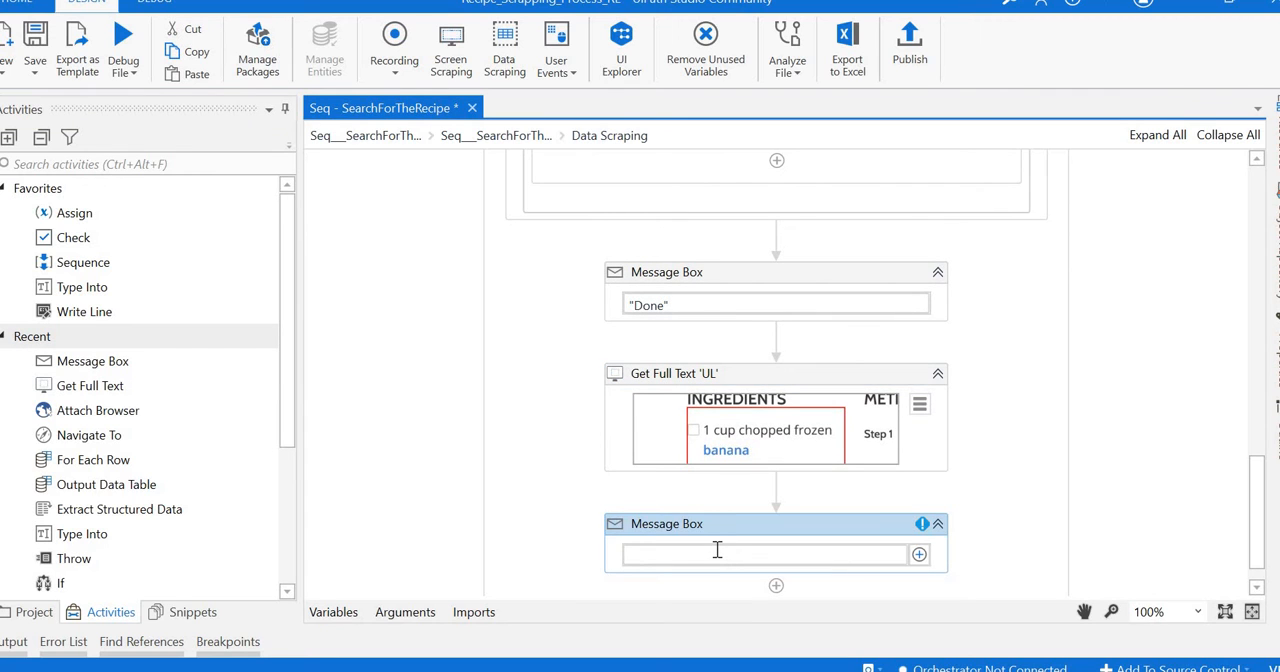
text(ing)
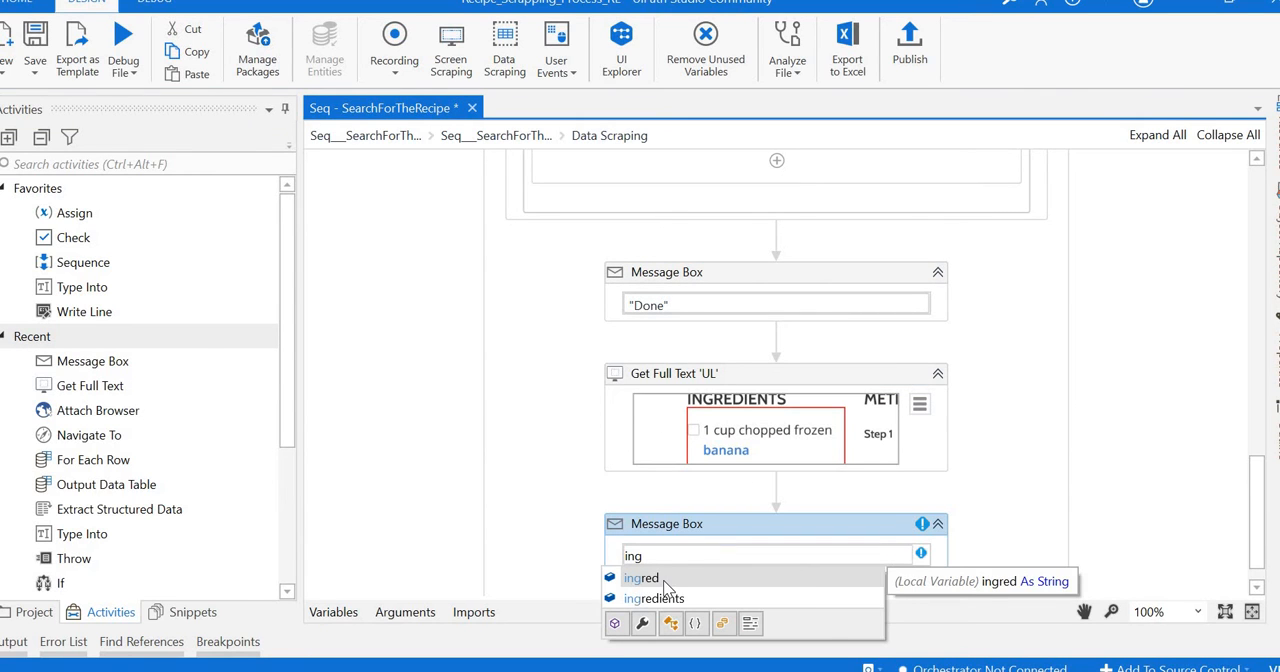
click(640, 576)
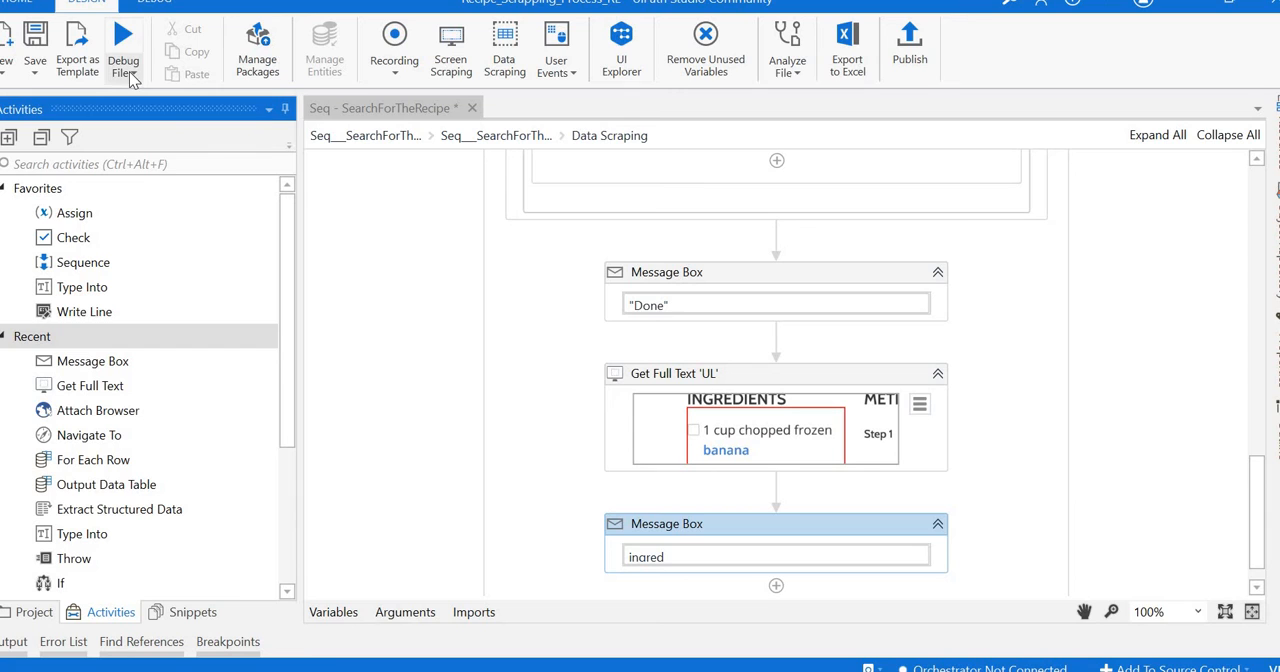
mouse_move(140, 108)
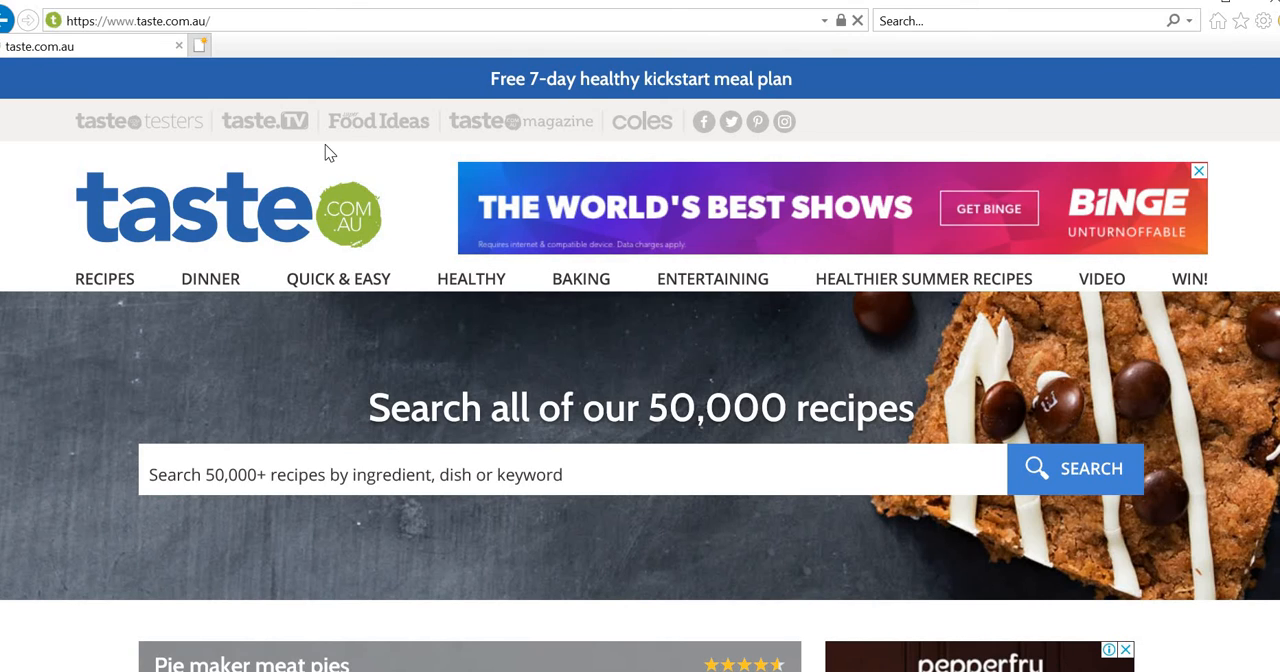
Run the workflow, let it search taste.com.au with no term, and dismiss the Done message.
click(1076, 468)
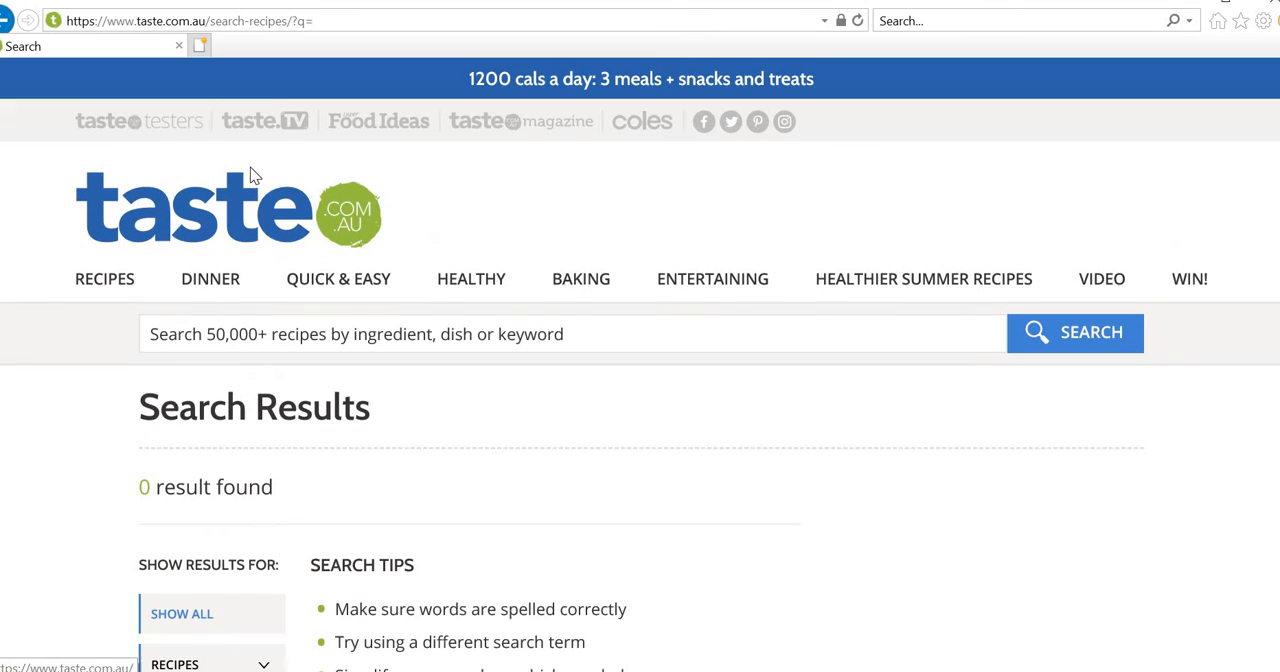
mouse_move(236, 212)
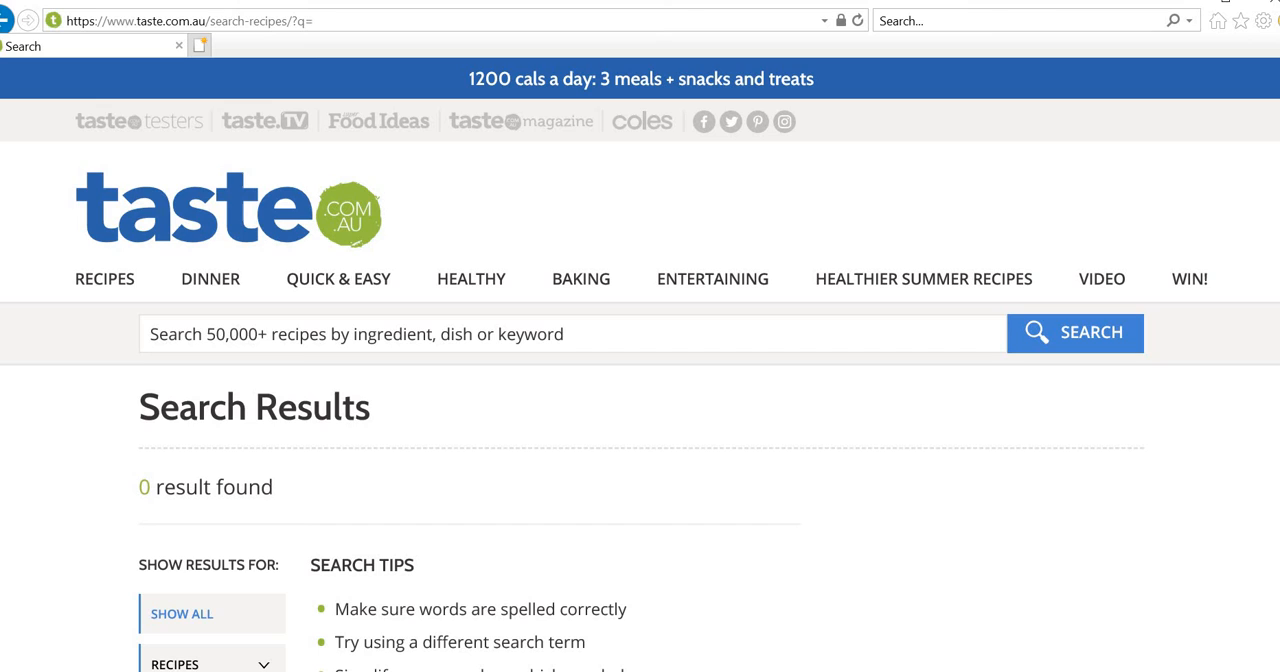
mouse_move(8, 20)
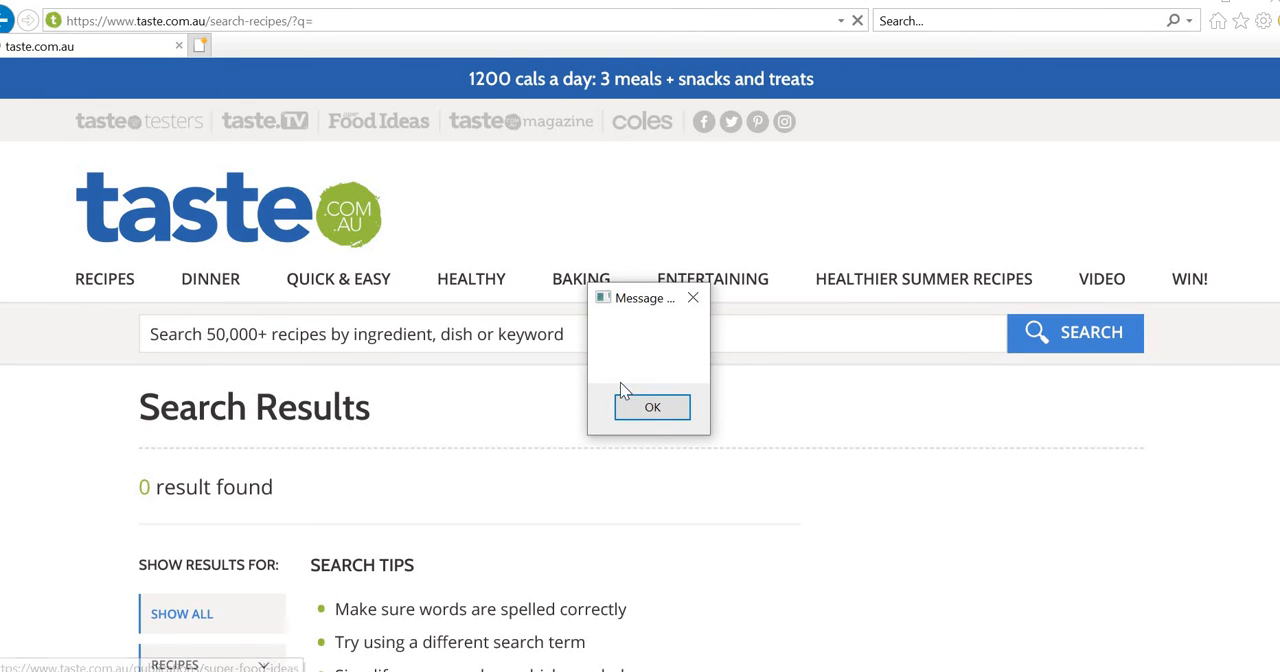
click(652, 406)
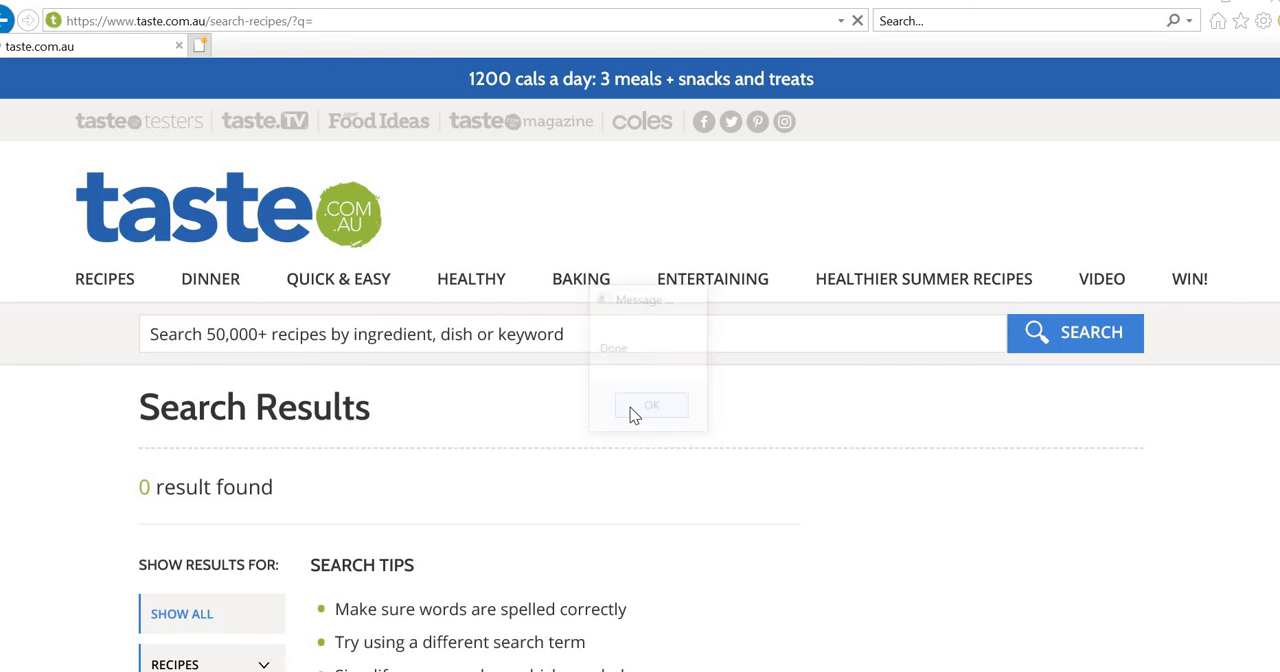
click(652, 404)
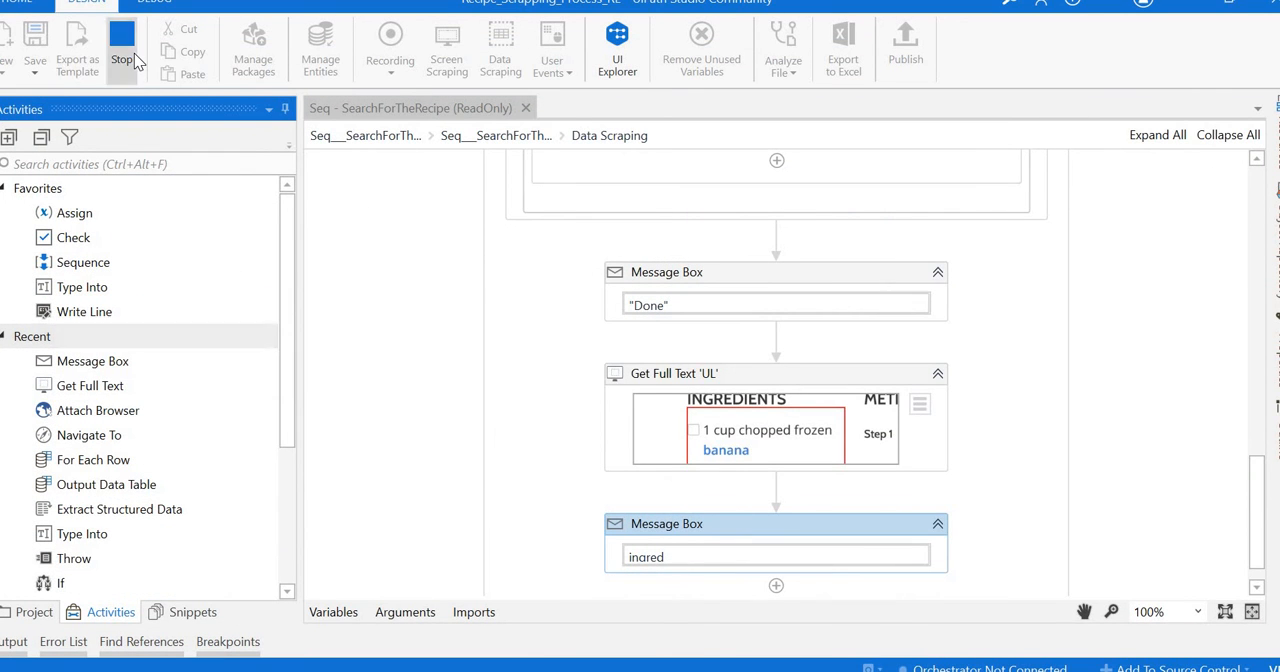
Search taste.com.au for banana and close the Name,Url message for Banana smoothie.
click(124, 44)
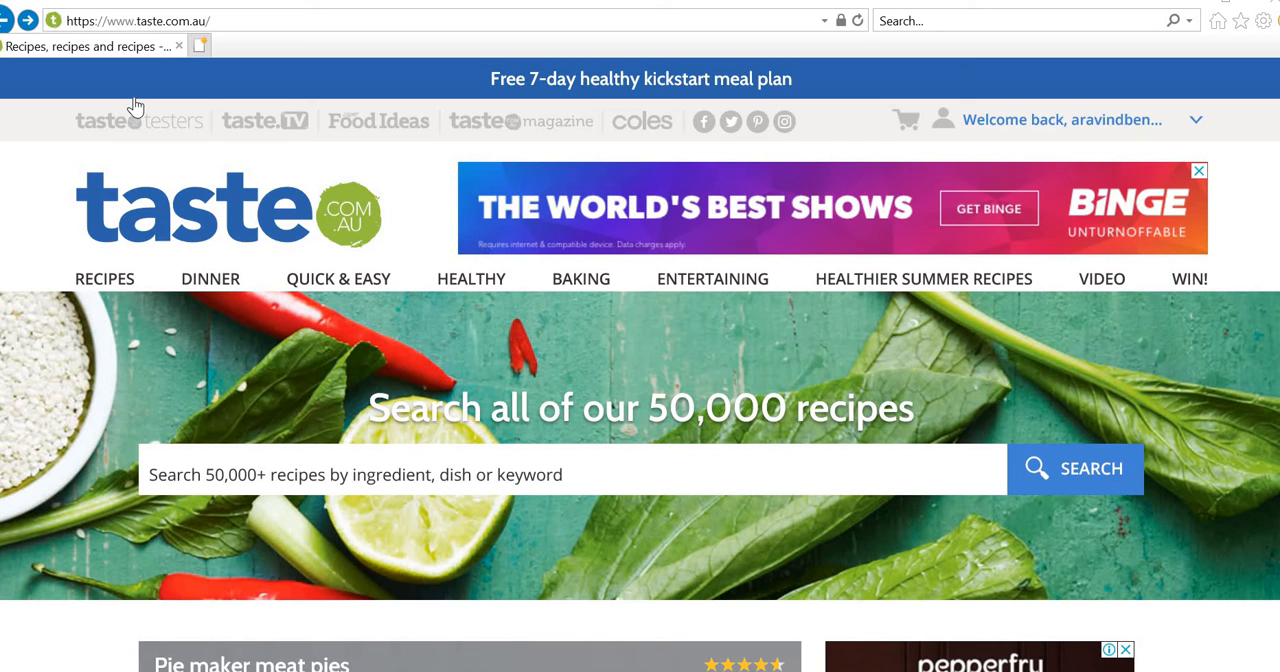
text(banana)
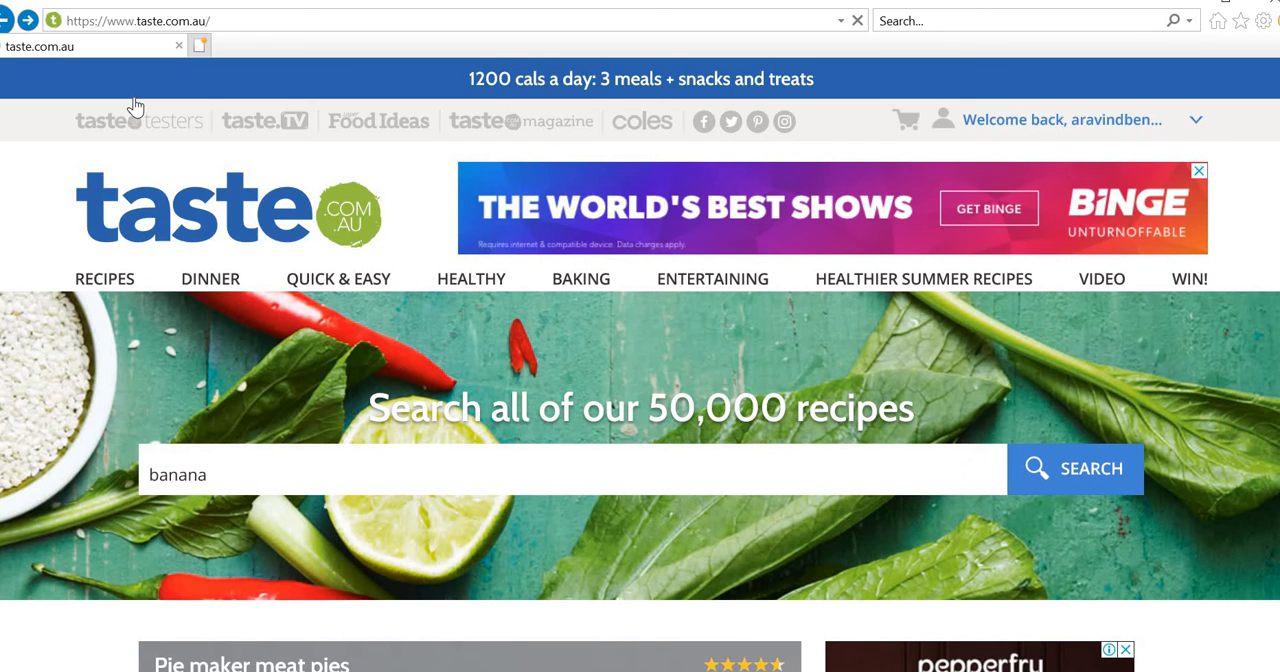
click(1076, 468)
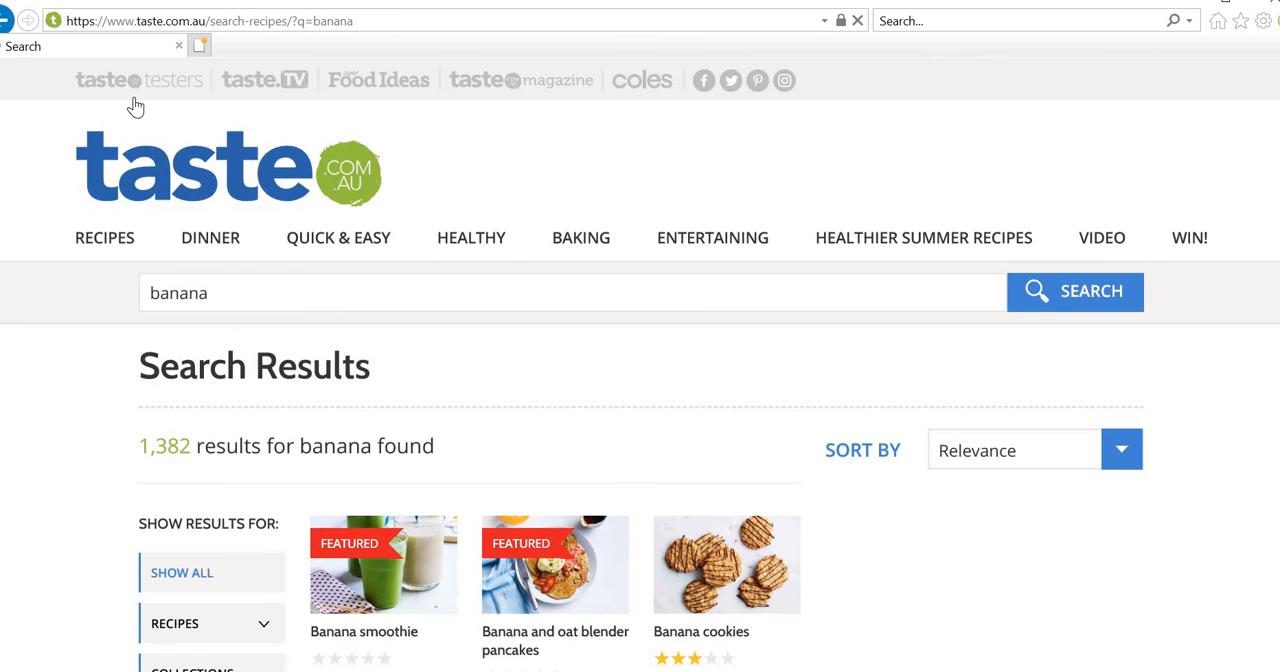
mouse_move(140, 104)
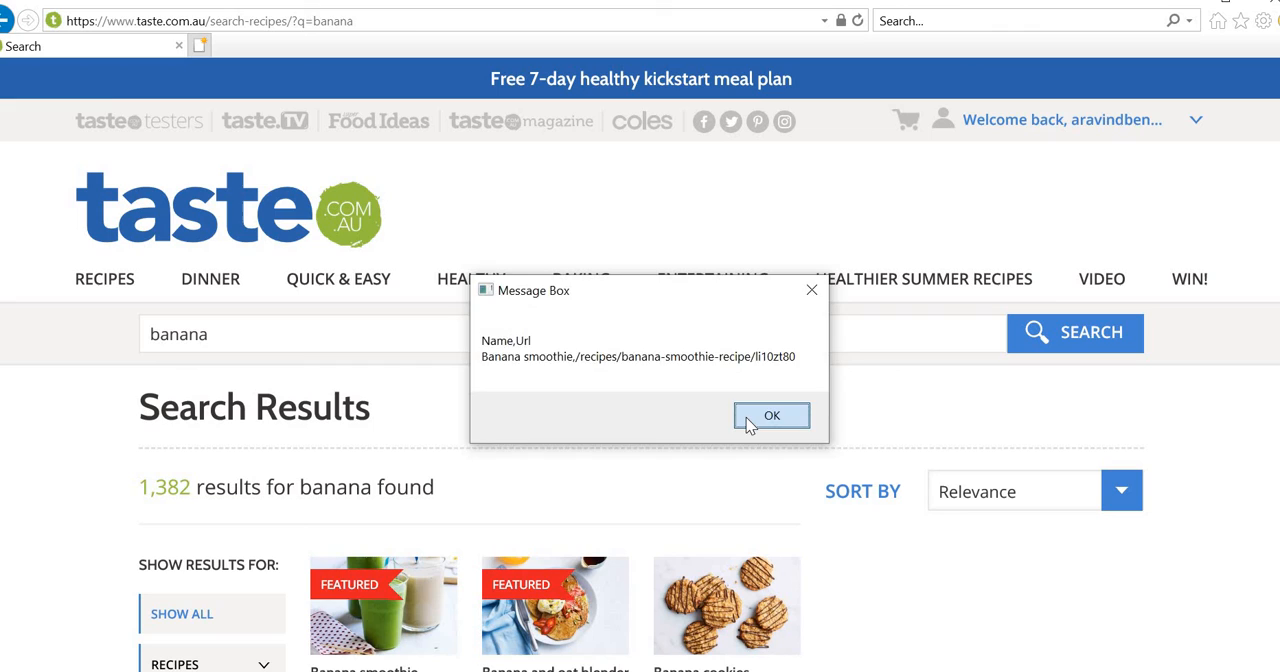
click(772, 416)
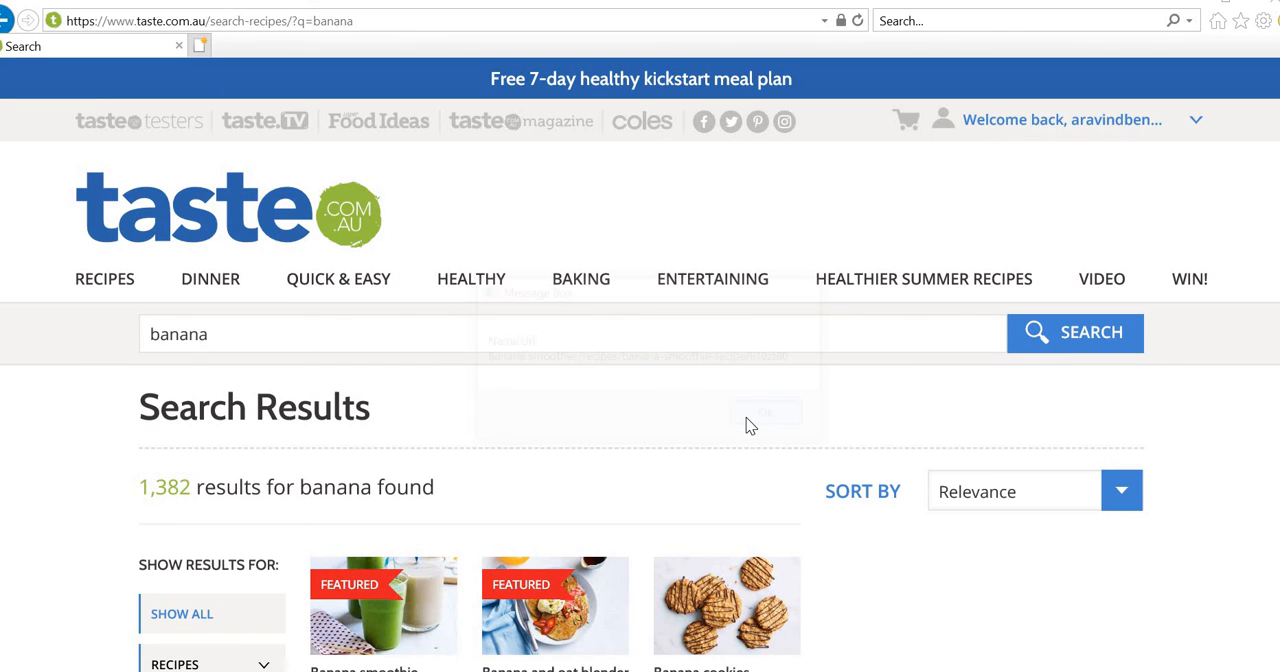
mouse_move(784, 416)
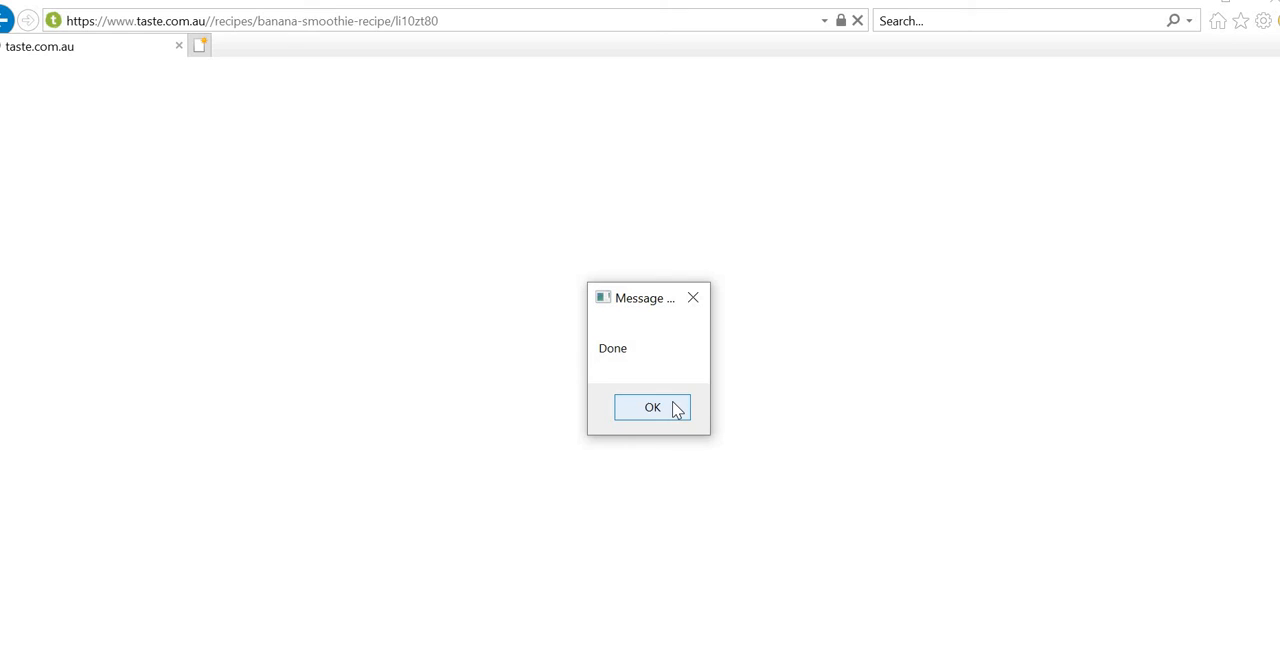
Dismiss Done, view the Banana smoothie's five scraped ingredients, then close that message.
click(652, 408)
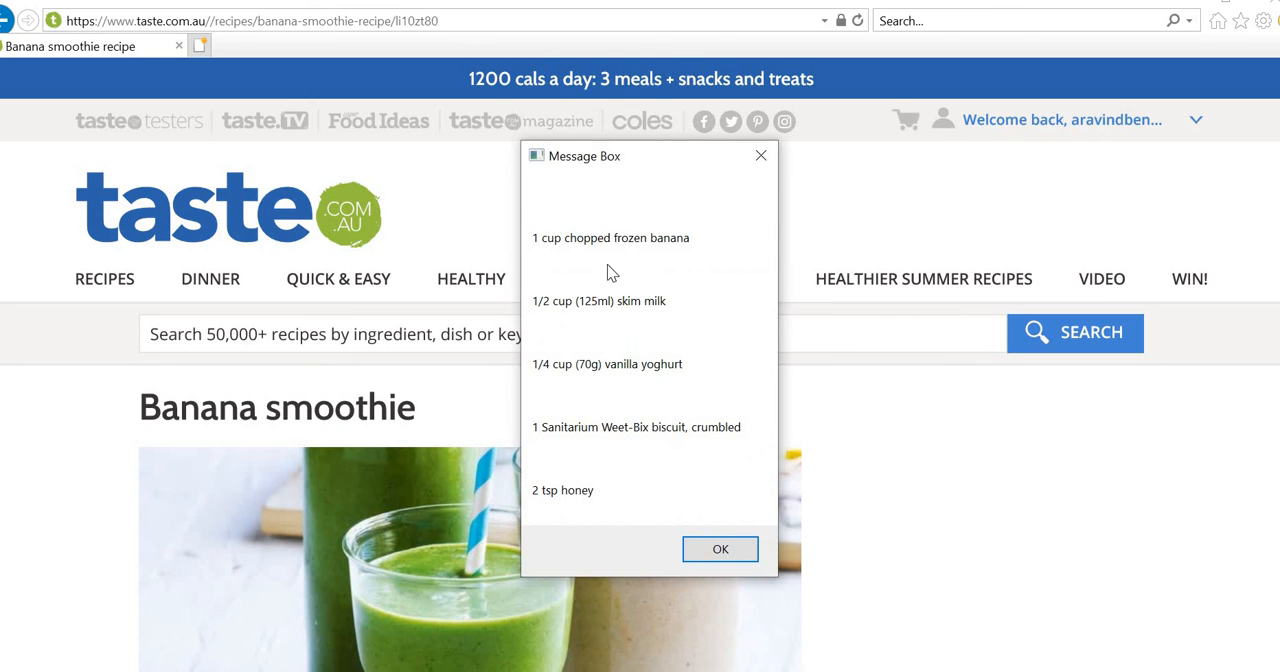
mouse_move(576, 268)
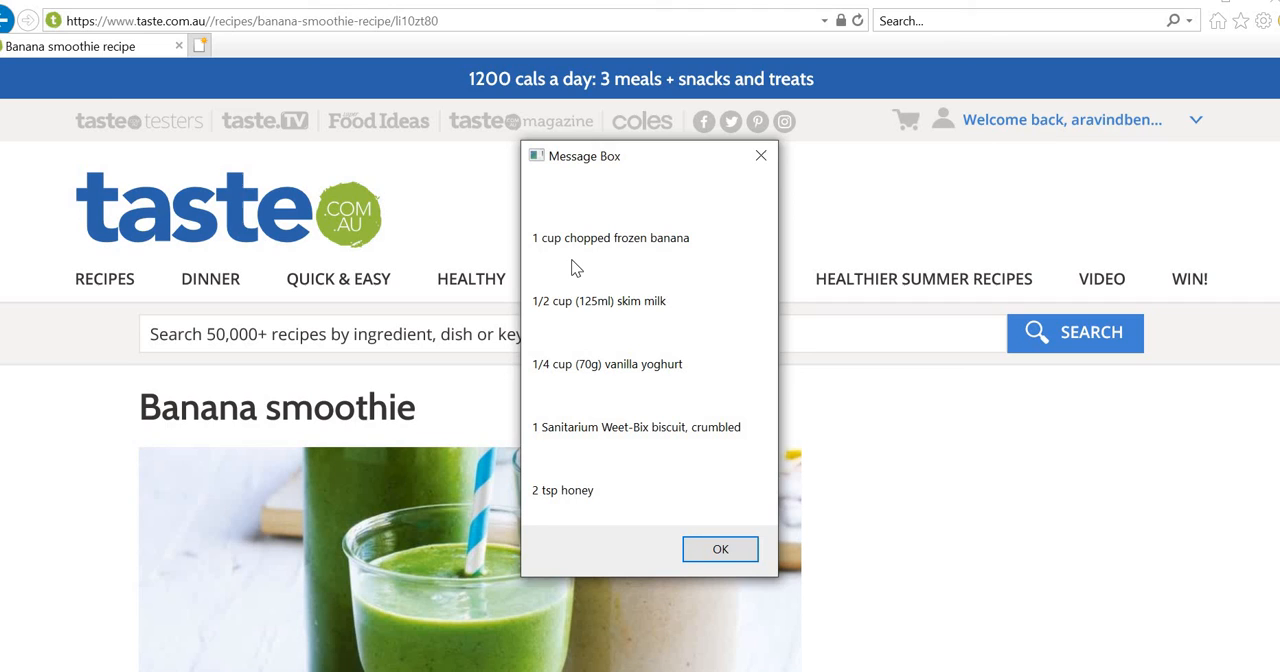
mouse_move(584, 356)
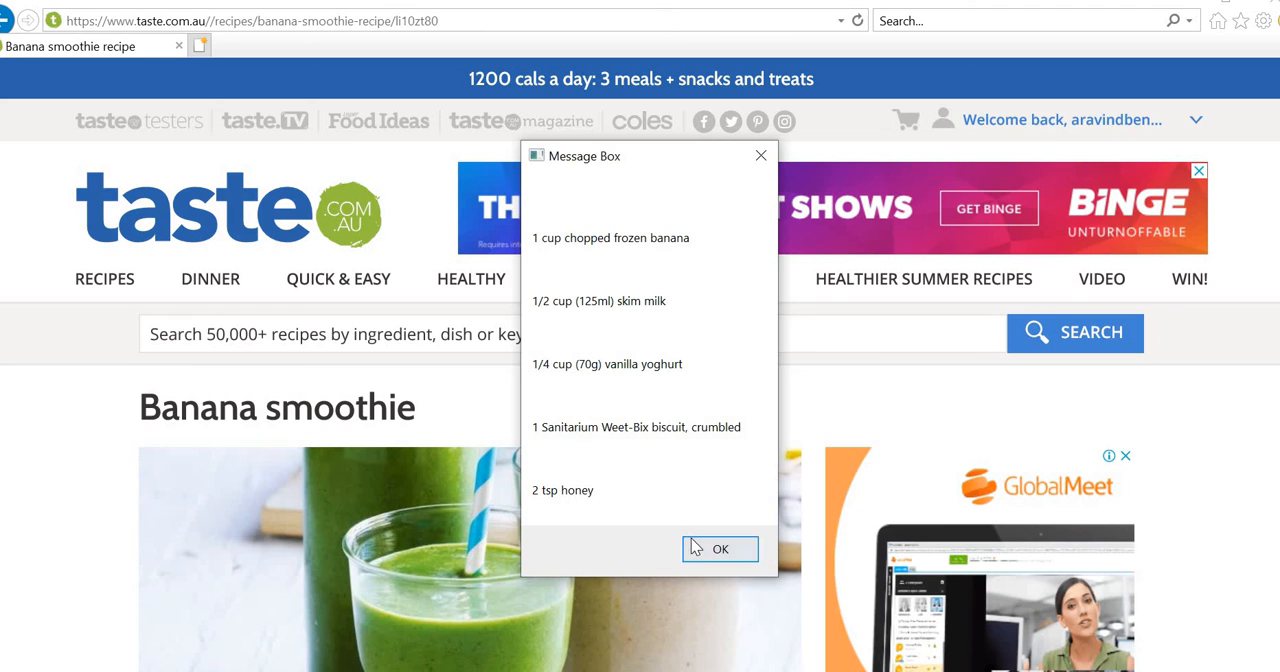
click(720, 548)
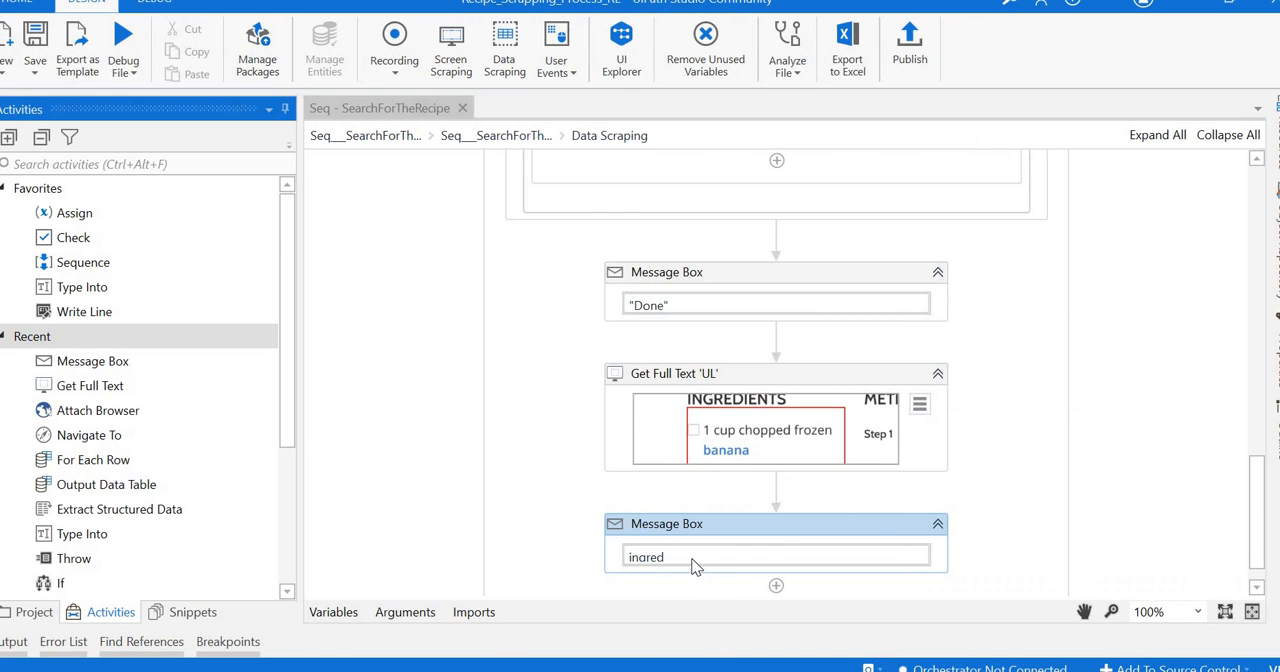